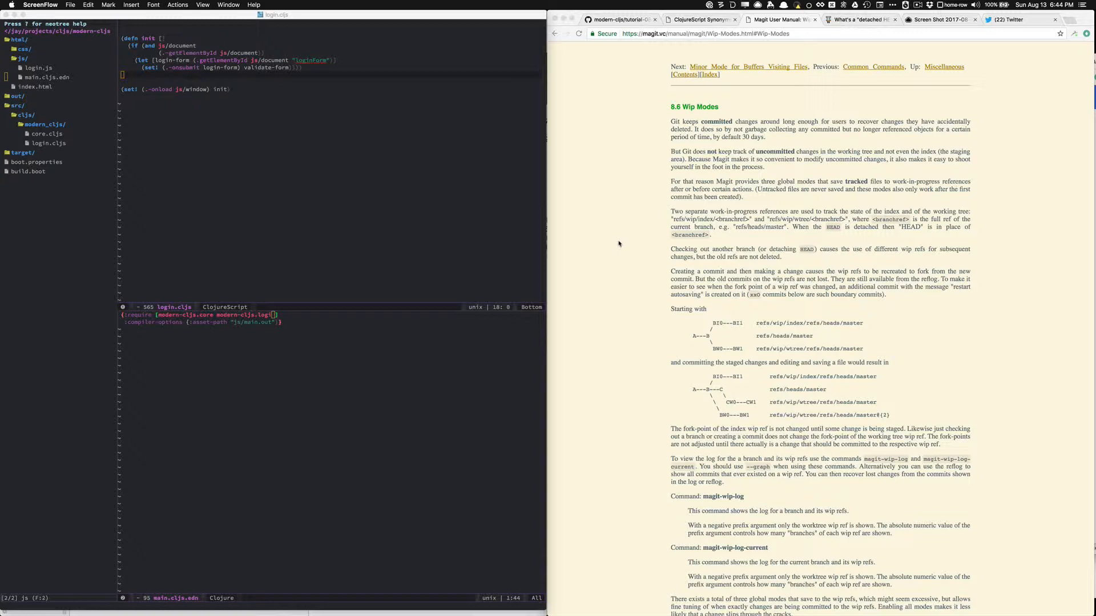
{"action": "mouse_move", "coordinate": [653, 335]}
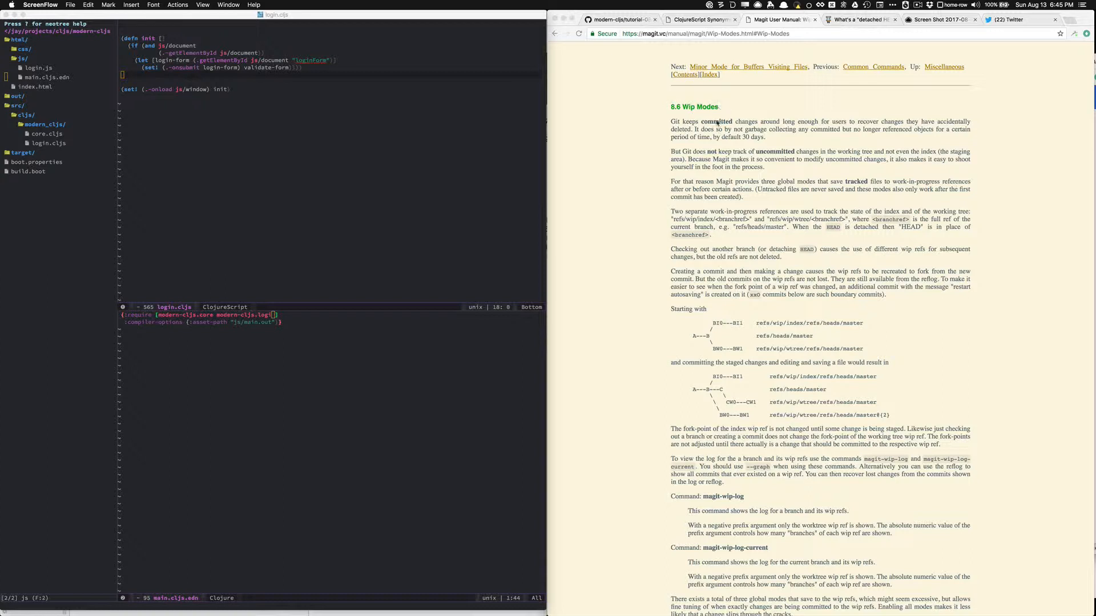
{"action": "mouse_move", "coordinate": [743, 263]}
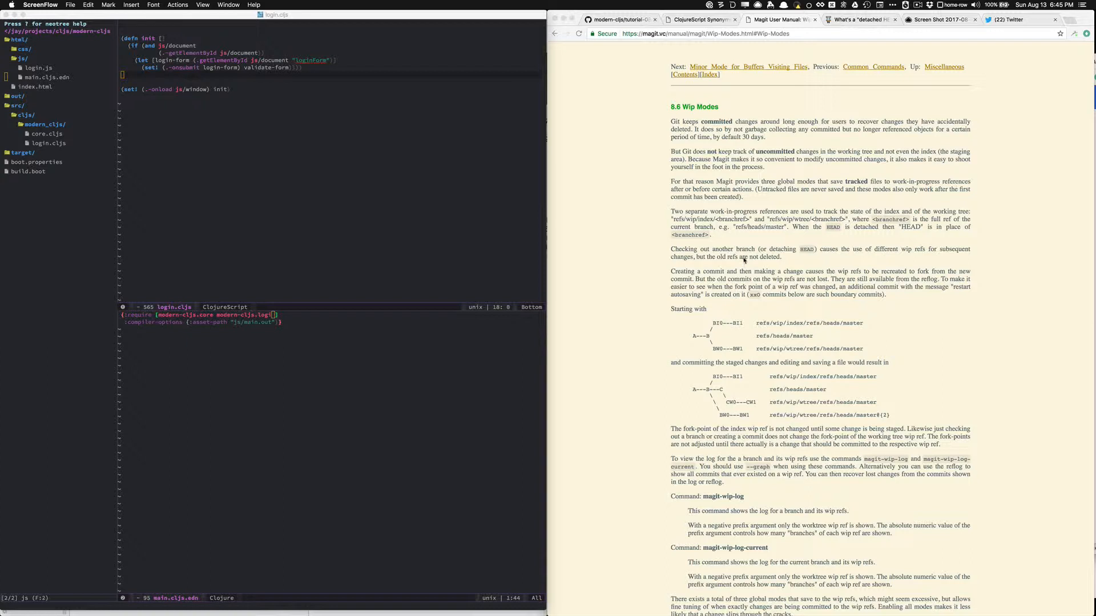
{"action": "mouse_move", "coordinate": [784, 221]}
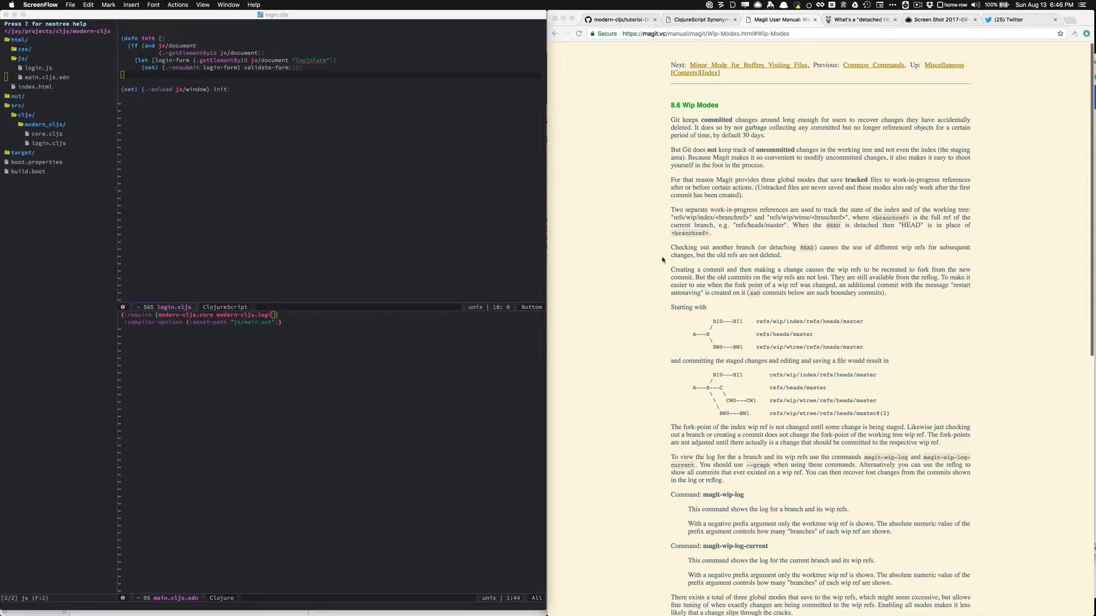
- Scroll the Wip Modes page down to the magit-wip-after-save-mode user option entries
{"action": "scroll", "scroll_direction": "down", "scroll_amount": 3}
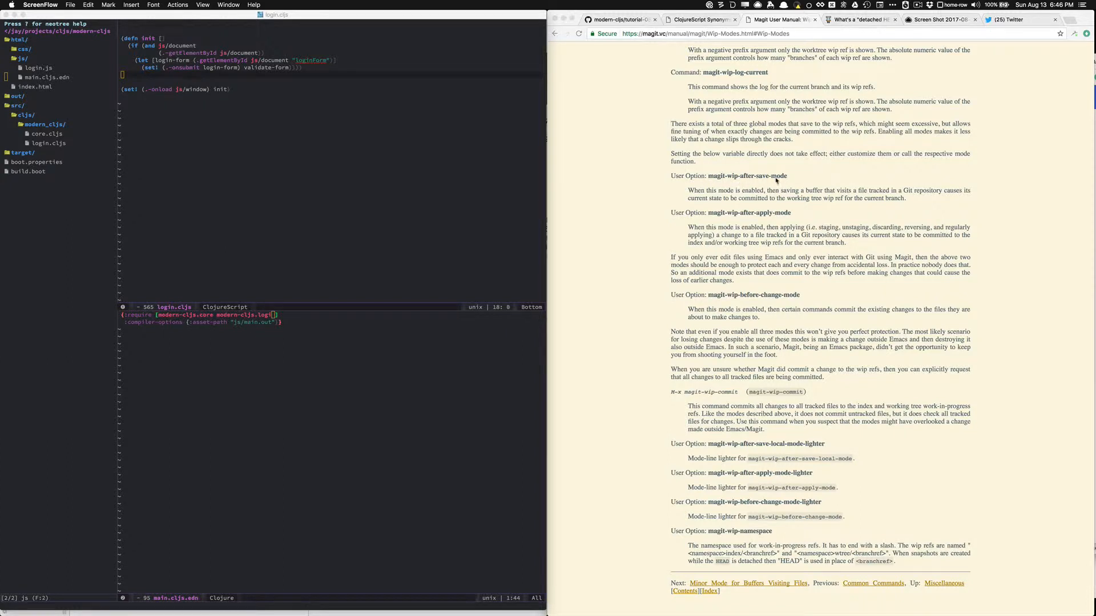
{"action": "mouse_move", "coordinate": [752, 222]}
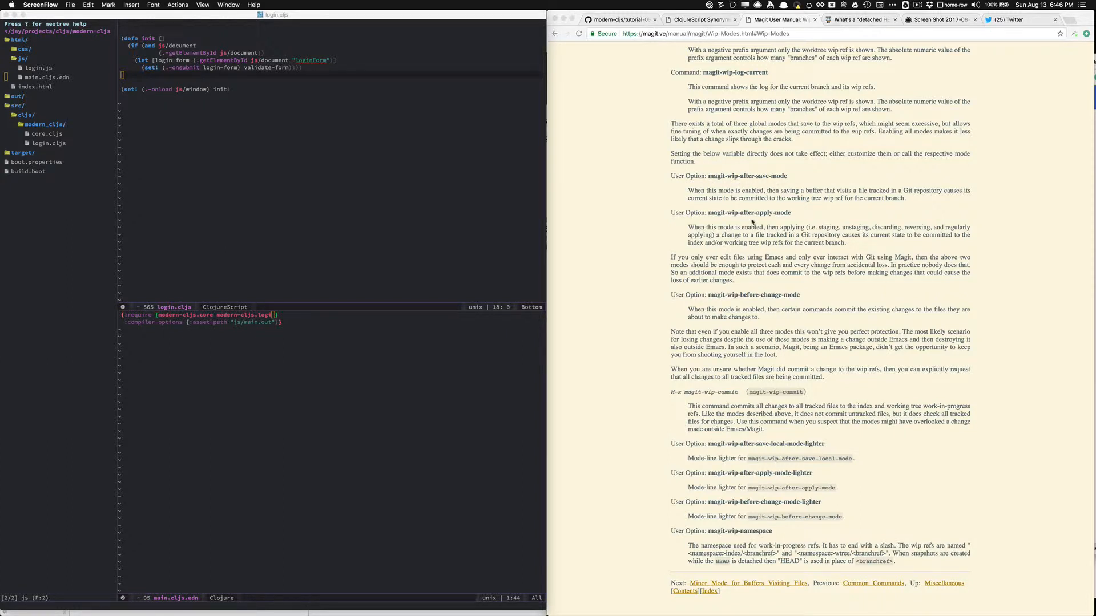
{"action": "mouse_move", "coordinate": [756, 304]}
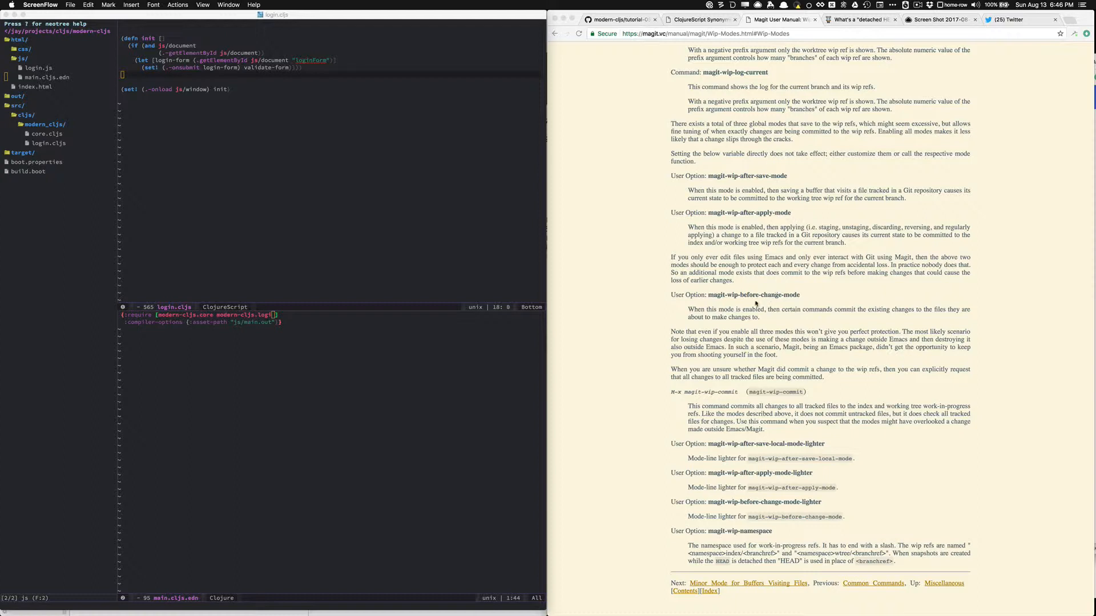
{"action": "mouse_move", "coordinate": [611, 322]}
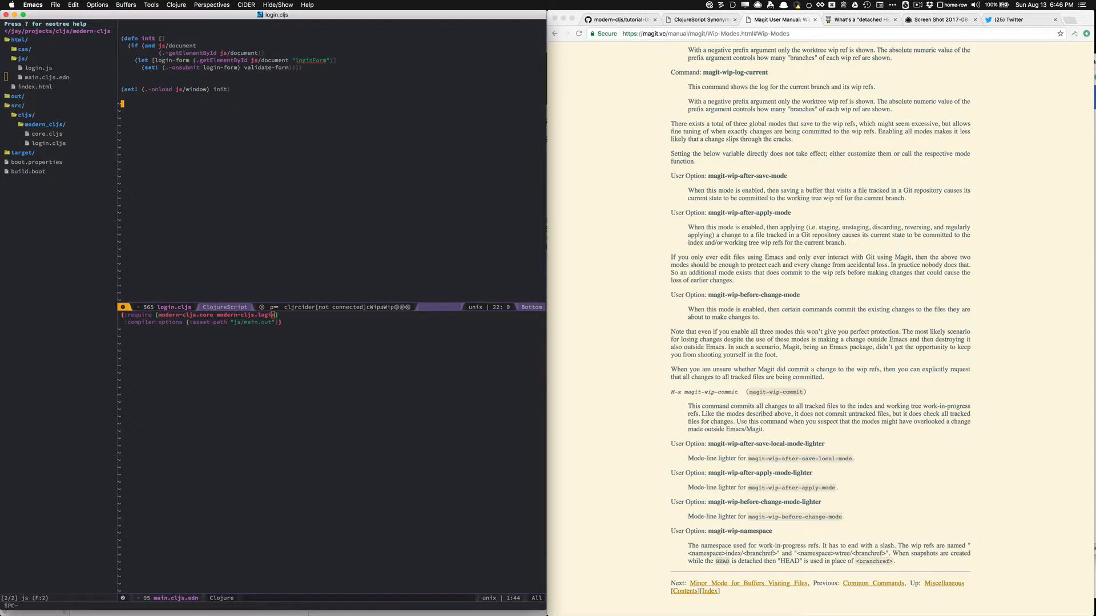
- Run magit-wip-after-save-mode via M-x, leaving the mode reported as disabled
{"action": "key", "text": "M-x"}
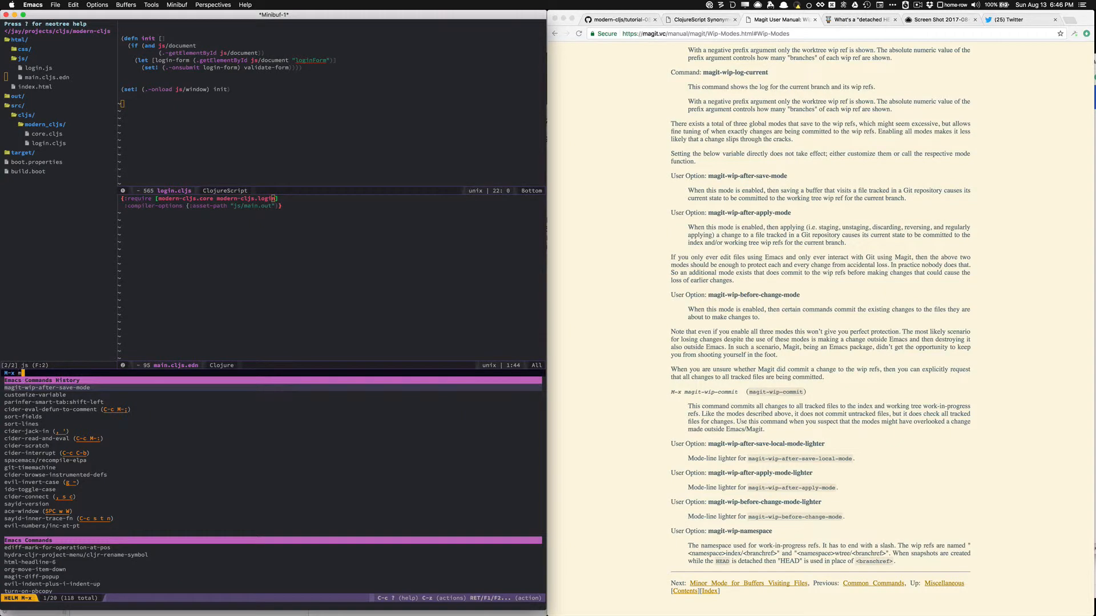
{"action": "type", "text": "agi"}
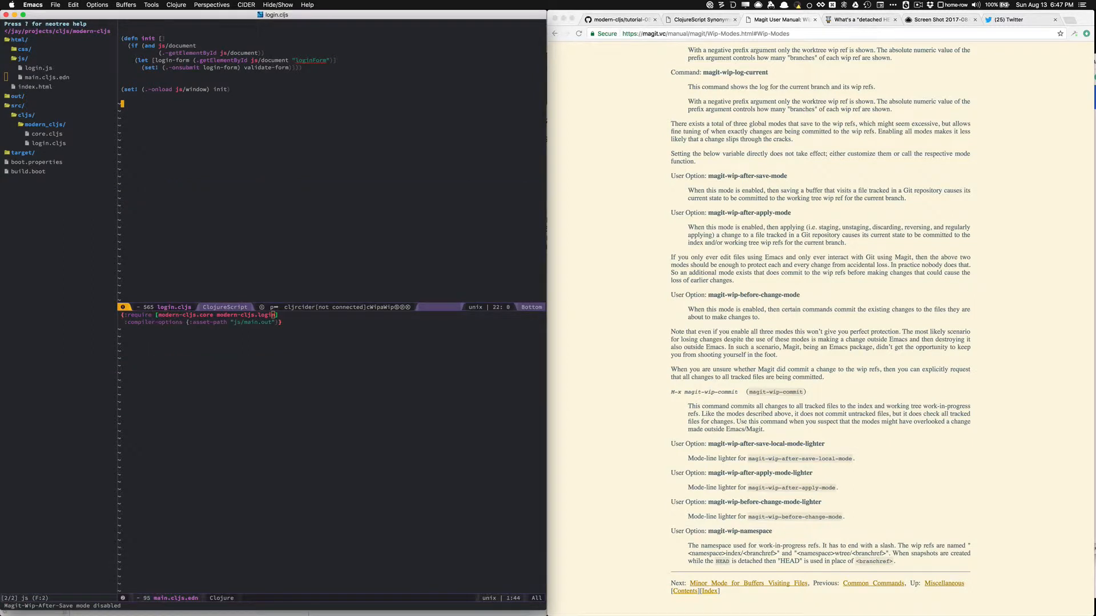
{"action": "mouse_move", "coordinate": [100, 437]}
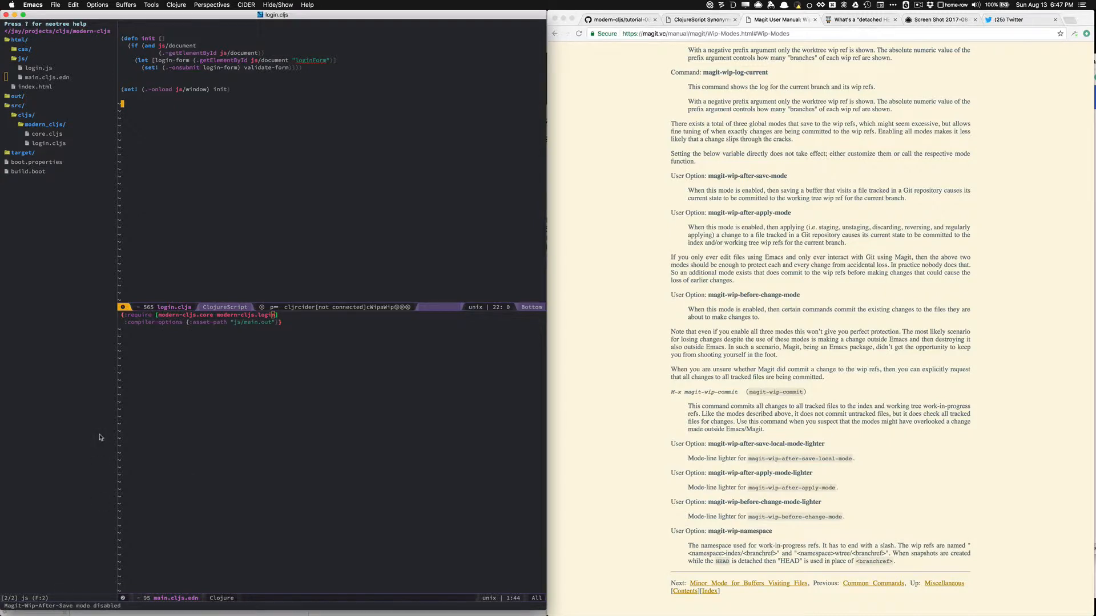
{"action": "key", "text": "M-x"}
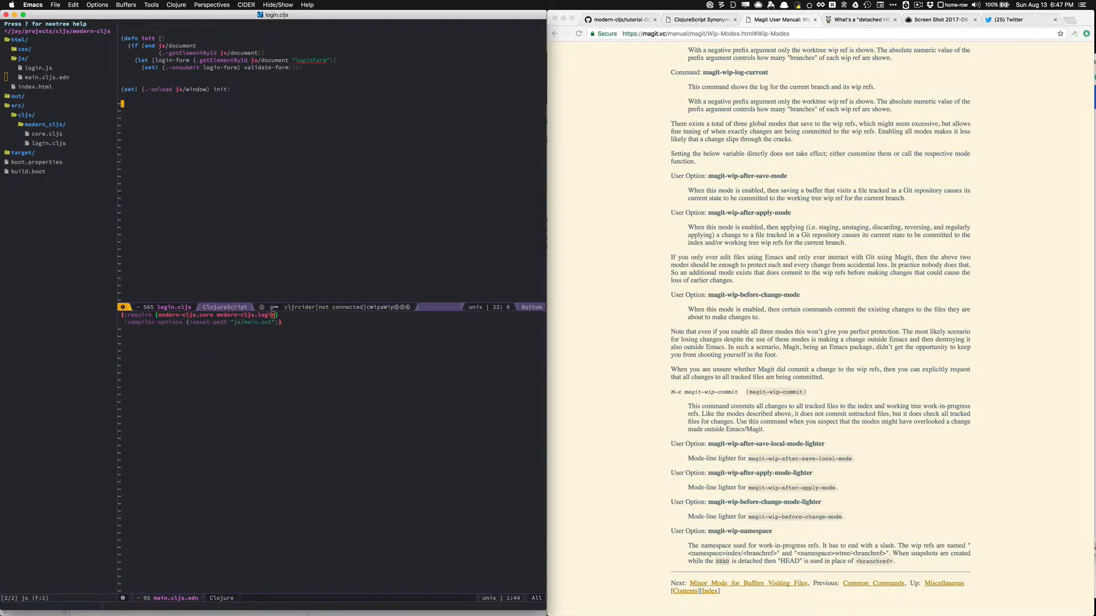
{"action": "mouse_move", "coordinate": [68, 597]}
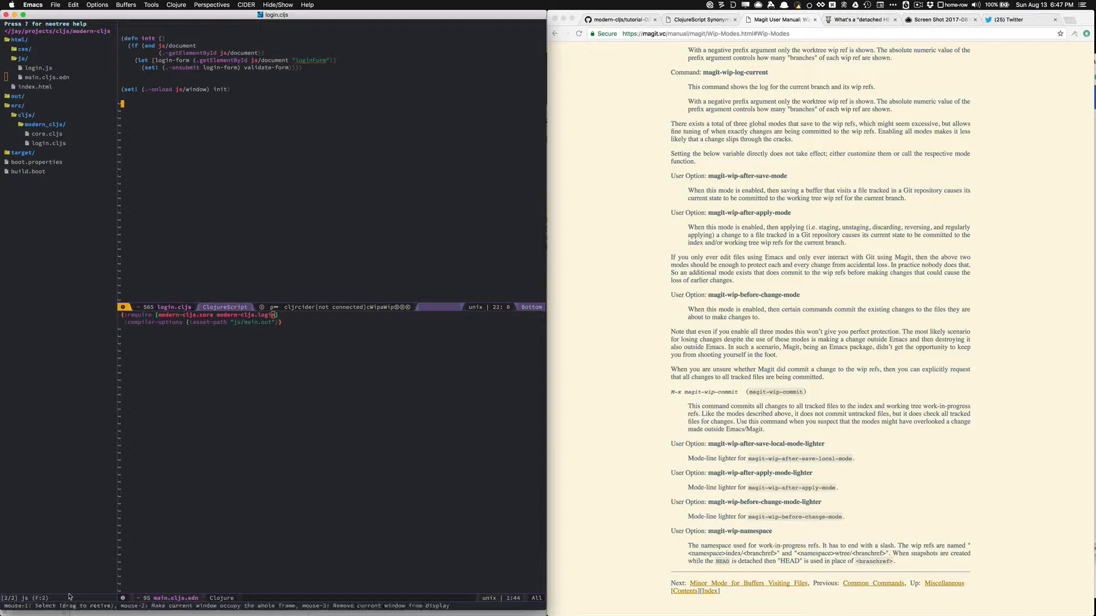
{"action": "mouse_move", "coordinate": [159, 145]}
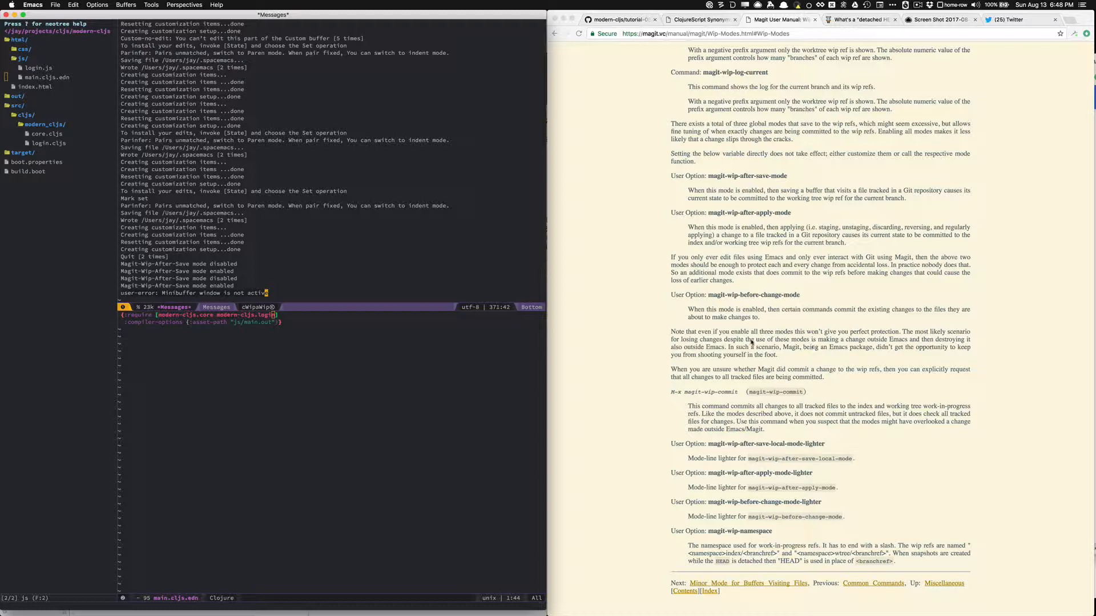
{"action": "mouse_move", "coordinate": [723, 344]}
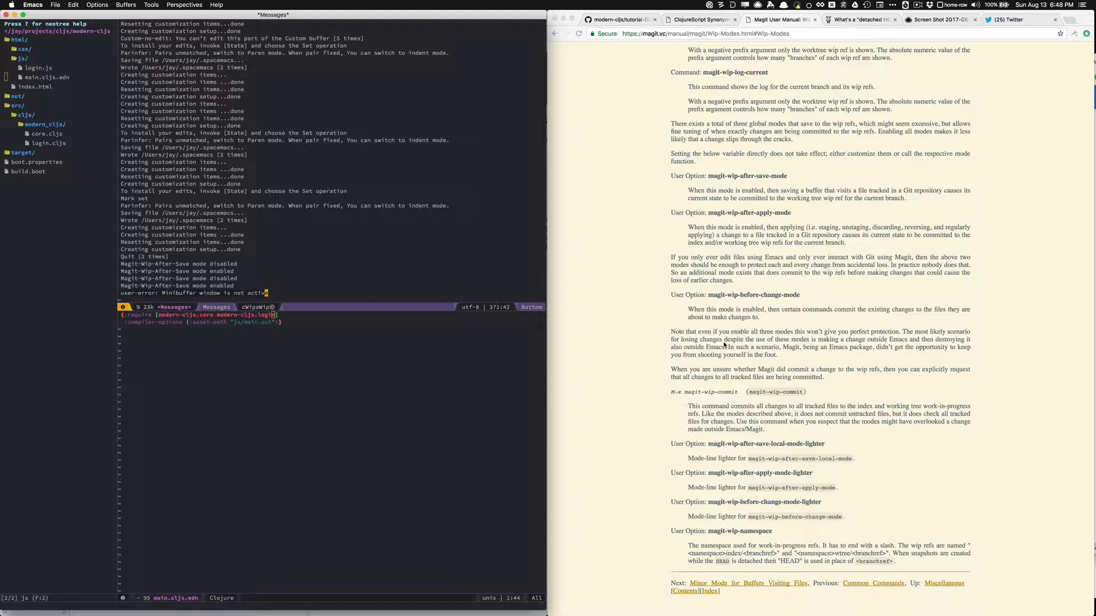